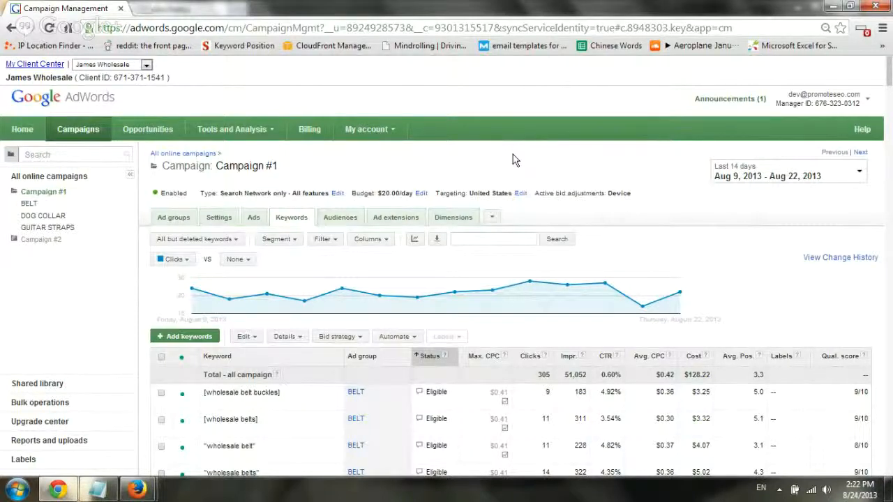
{"action": "mouse_move", "coordinate": [529, 152]}
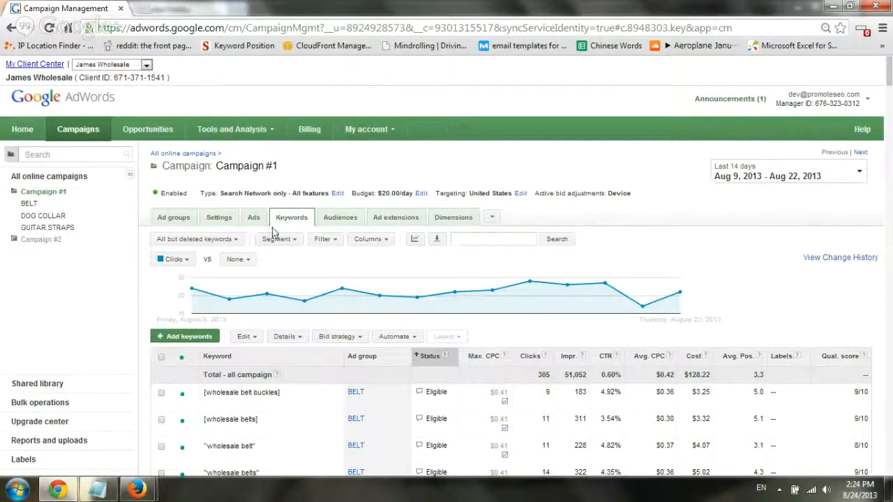
Show the search terms report for all keywords in Campaign #1 via Details > Search terms > All.
{"action": "scroll", "scroll_direction": "down", "scroll_amount": 3}
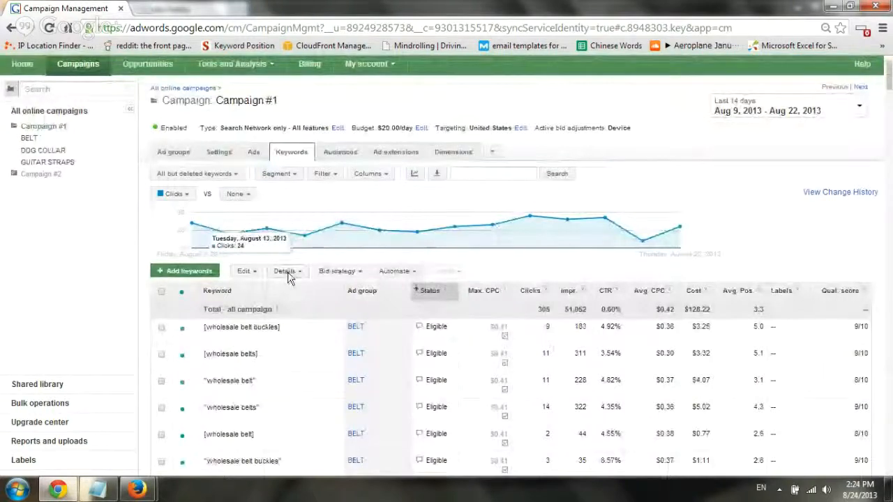
{"action": "left_click", "coordinate": [285, 271]}
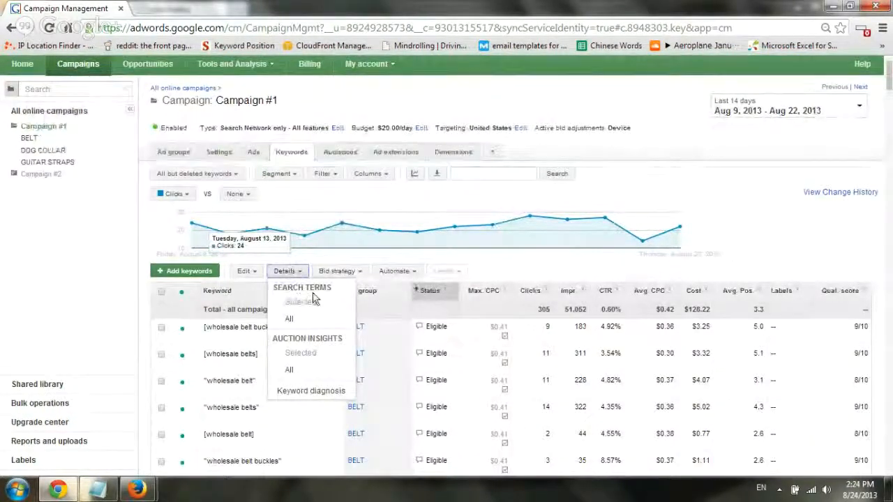
{"action": "left_click", "coordinate": [288, 319]}
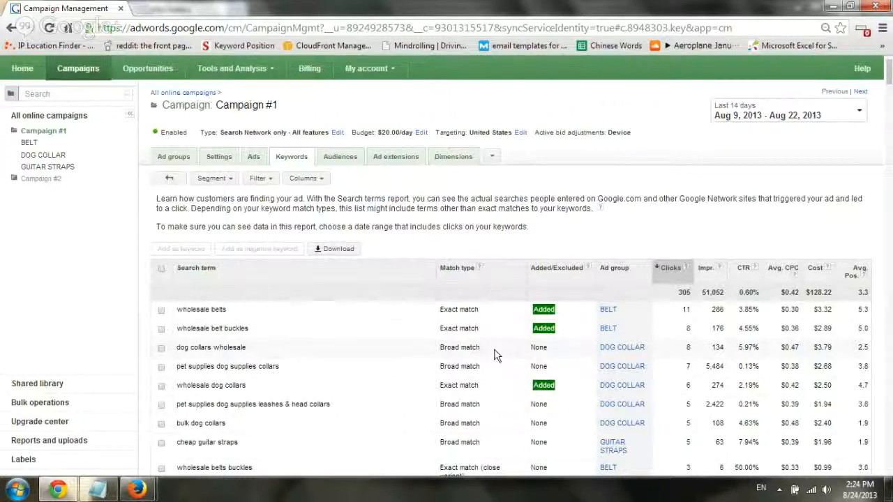
{"action": "mouse_move", "coordinate": [621, 346]}
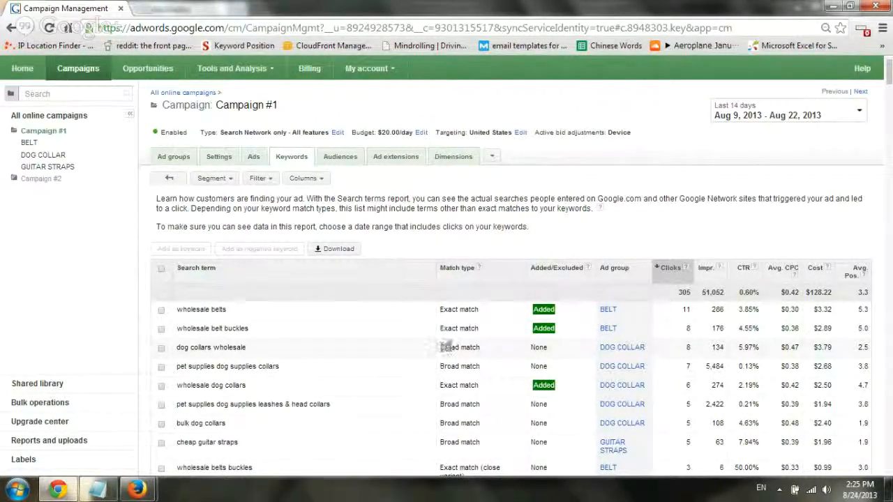
{"action": "double_click", "coordinate": [460, 348]}
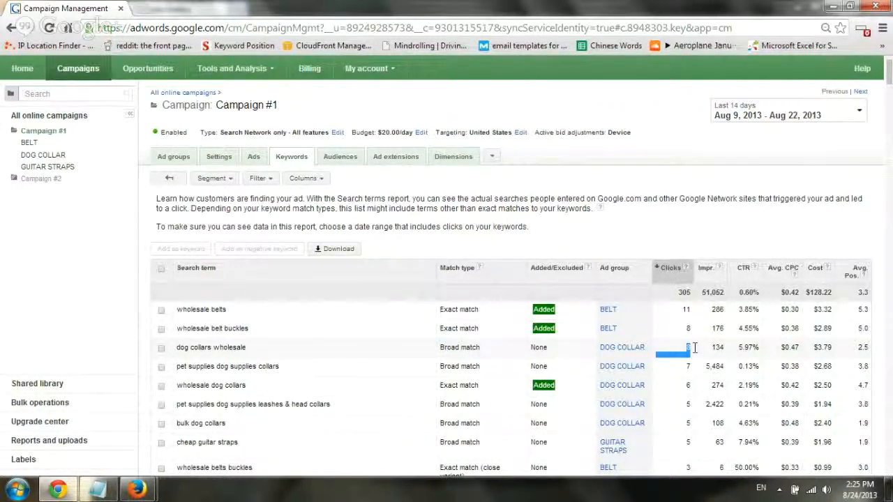
{"action": "mouse_move", "coordinate": [391, 356]}
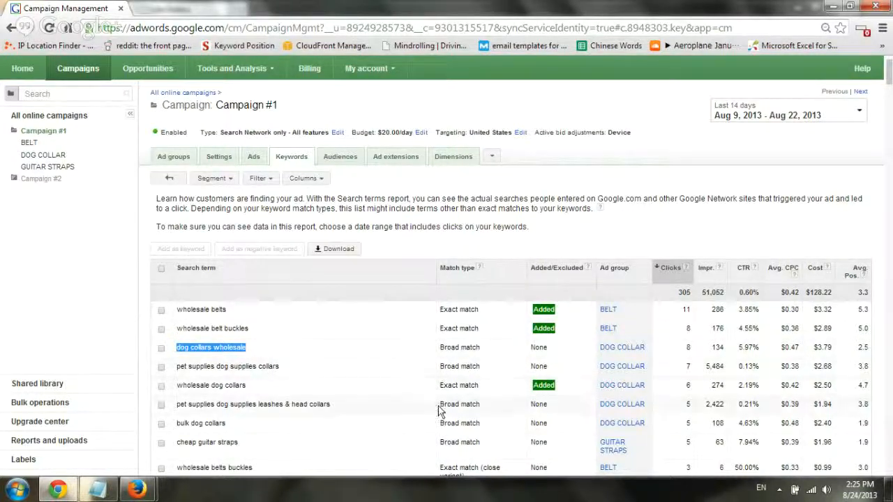
{"action": "scroll", "scroll_direction": "down", "scroll_amount": 3}
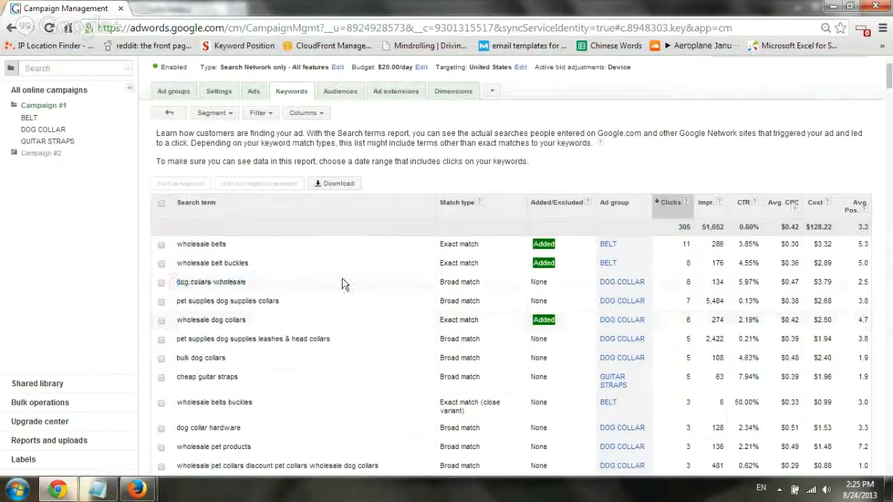
{"action": "scroll", "scroll_direction": "down", "scroll_amount": 3}
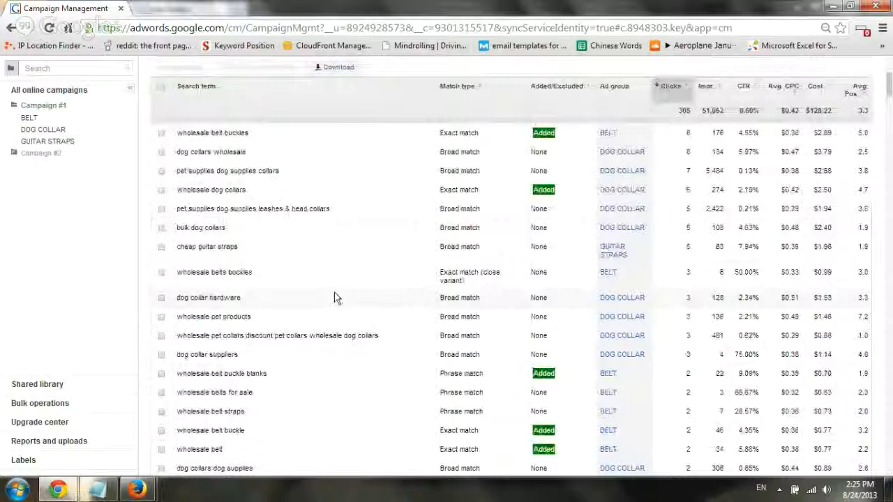
{"action": "scroll", "scroll_direction": "down", "scroll_amount": 3}
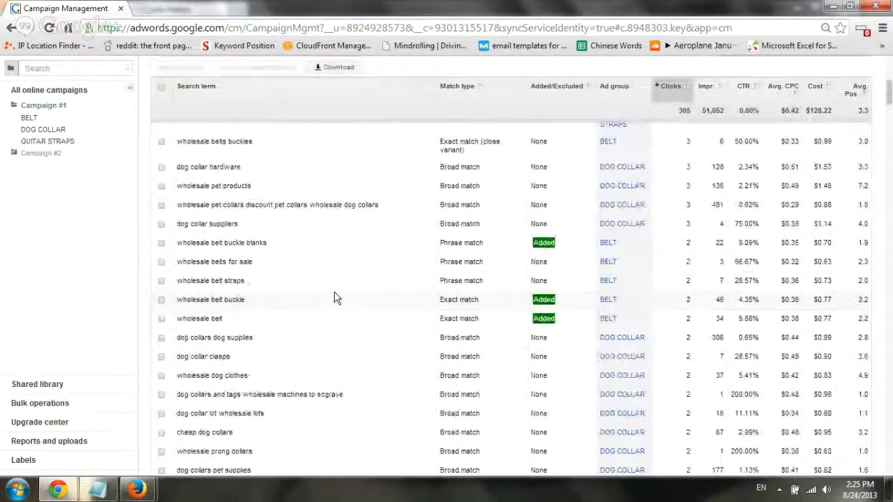
{"action": "scroll", "scroll_direction": "down", "scroll_amount": 3}
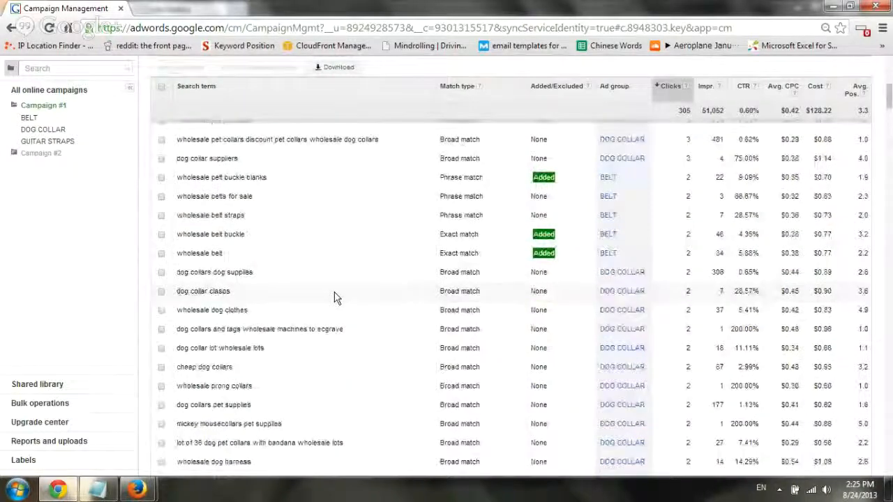
{"action": "scroll", "scroll_direction": "down", "scroll_amount": 3}
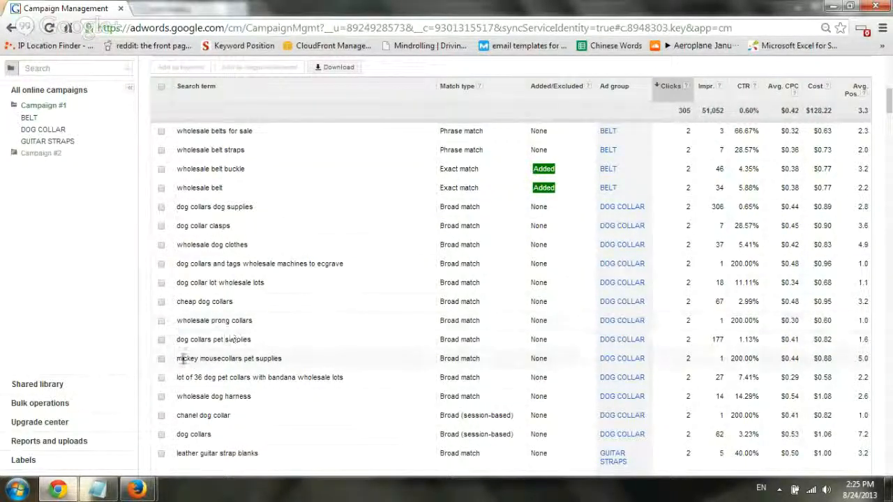
{"action": "double_click", "coordinate": [199, 358]}
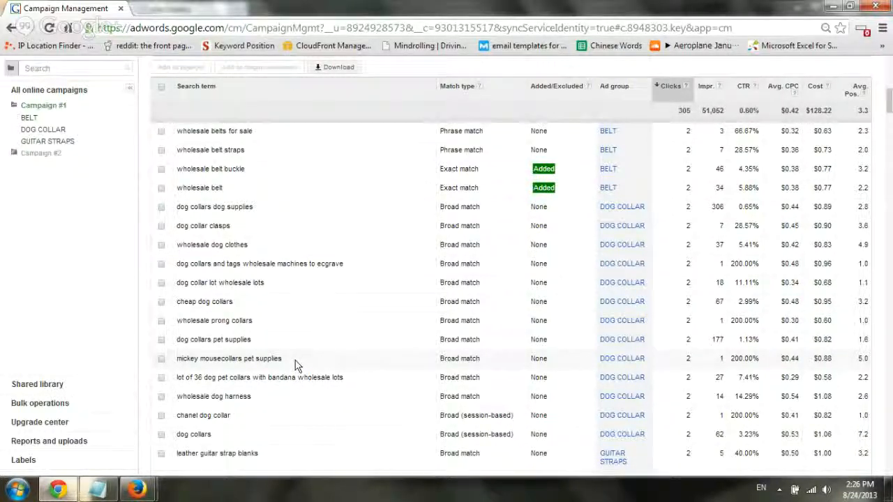
Save 'mickey mousecollars pet supplies' as an ad-group-level negative keyword for DOG COLLAR.
{"action": "left_click", "coordinate": [162, 359]}
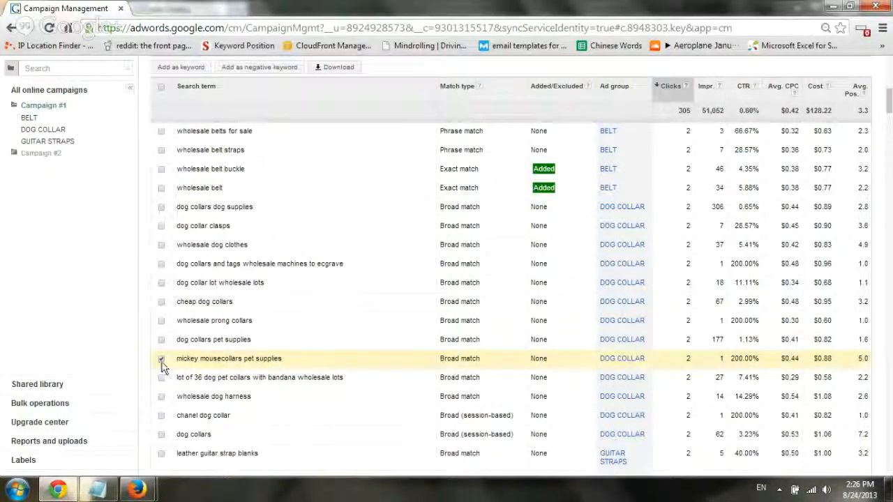
{"action": "left_click", "coordinate": [162, 358]}
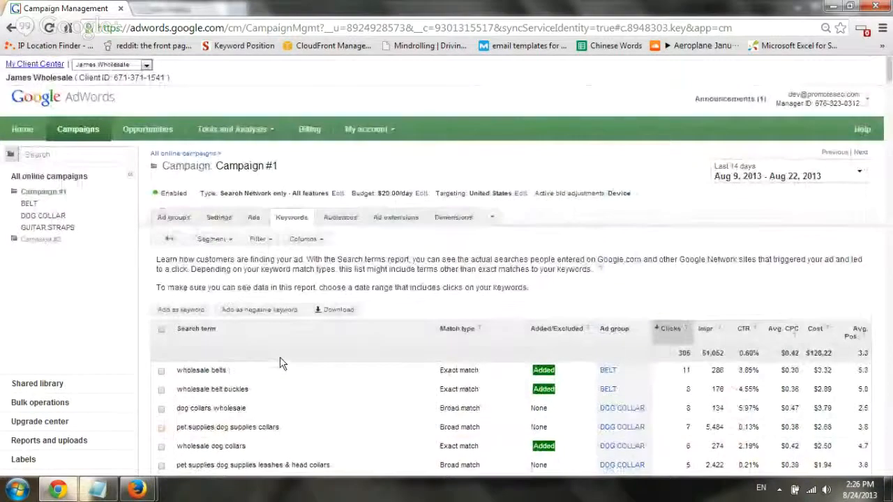
{"action": "left_click", "coordinate": [260, 310]}
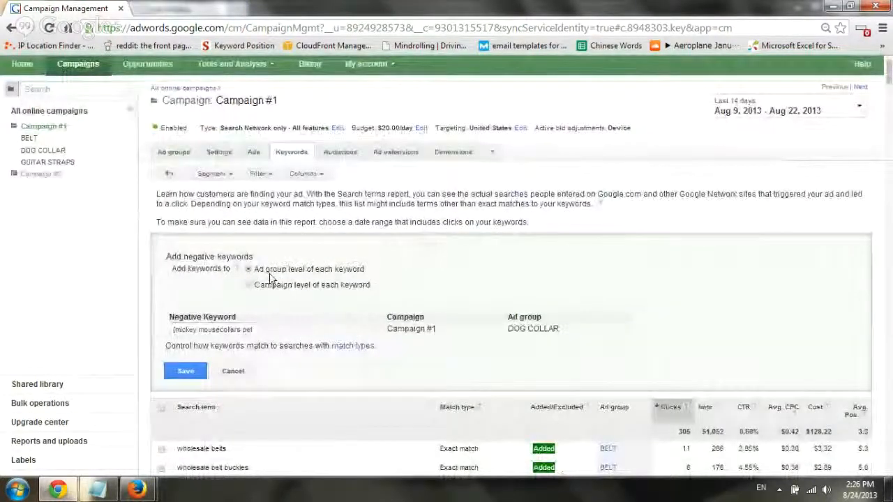
{"action": "mouse_move", "coordinate": [383, 319]}
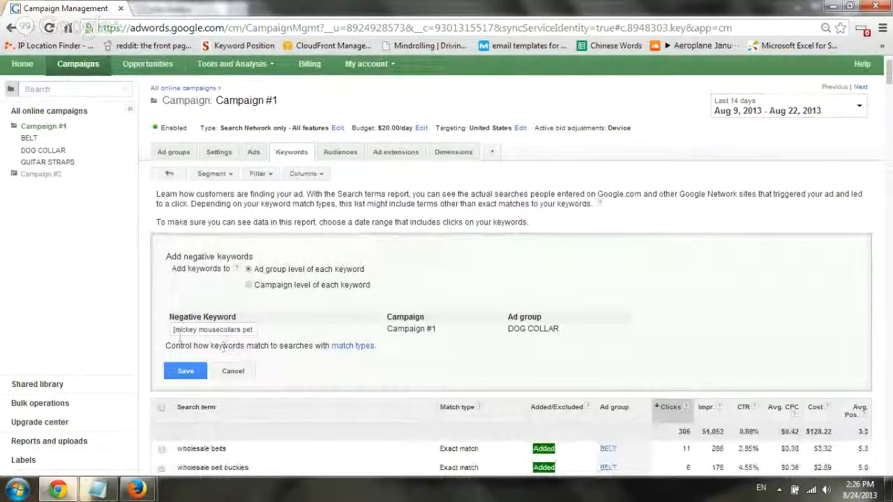
{"action": "left_click", "coordinate": [213, 329]}
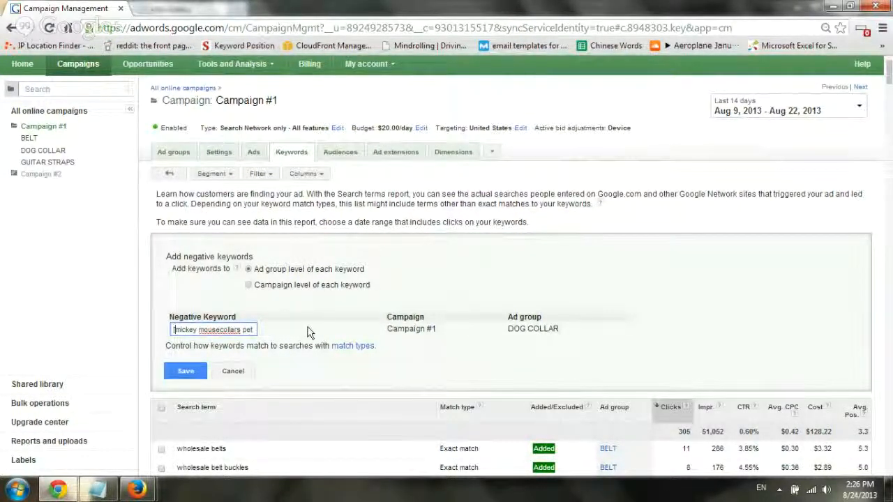
{"action": "mouse_move", "coordinate": [318, 312]}
{"action": "type", "text": "["}
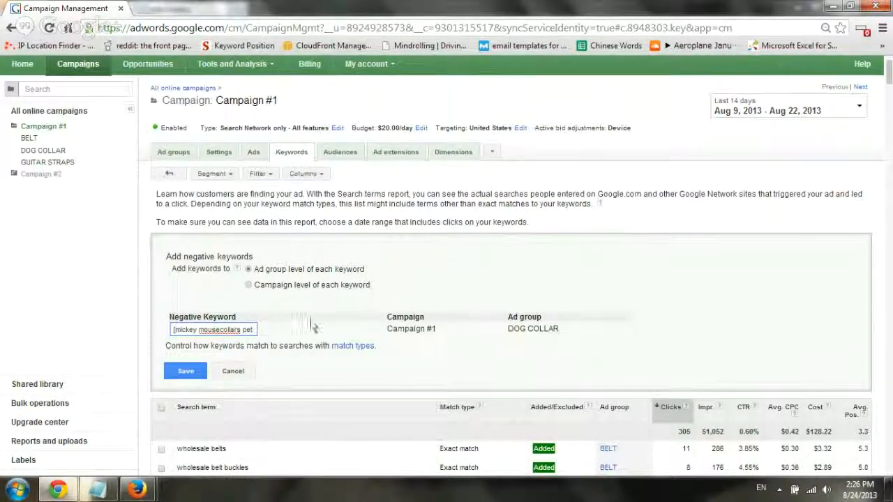
{"action": "left_click", "coordinate": [185, 372]}
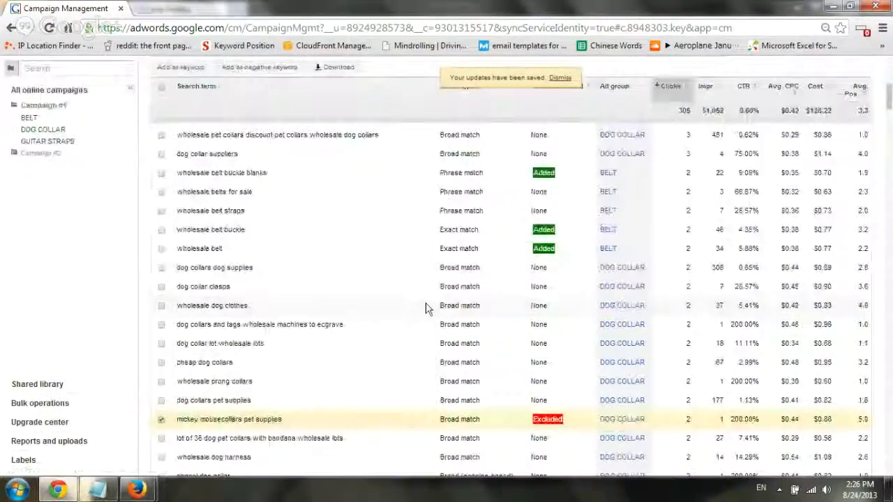
Confirm the term now shows Excluded under DOG COLLAR in the search terms report.
{"action": "scroll", "scroll_direction": "down", "scroll_amount": 3}
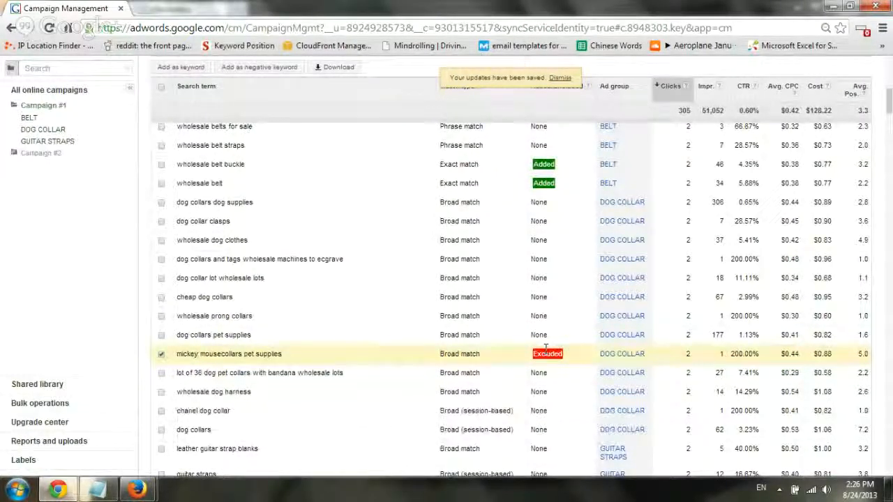
{"action": "left_click", "coordinate": [561, 79]}
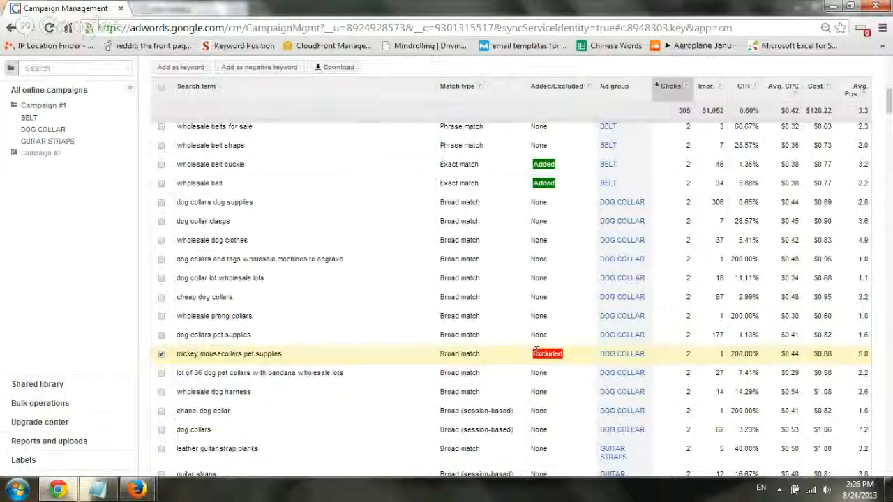